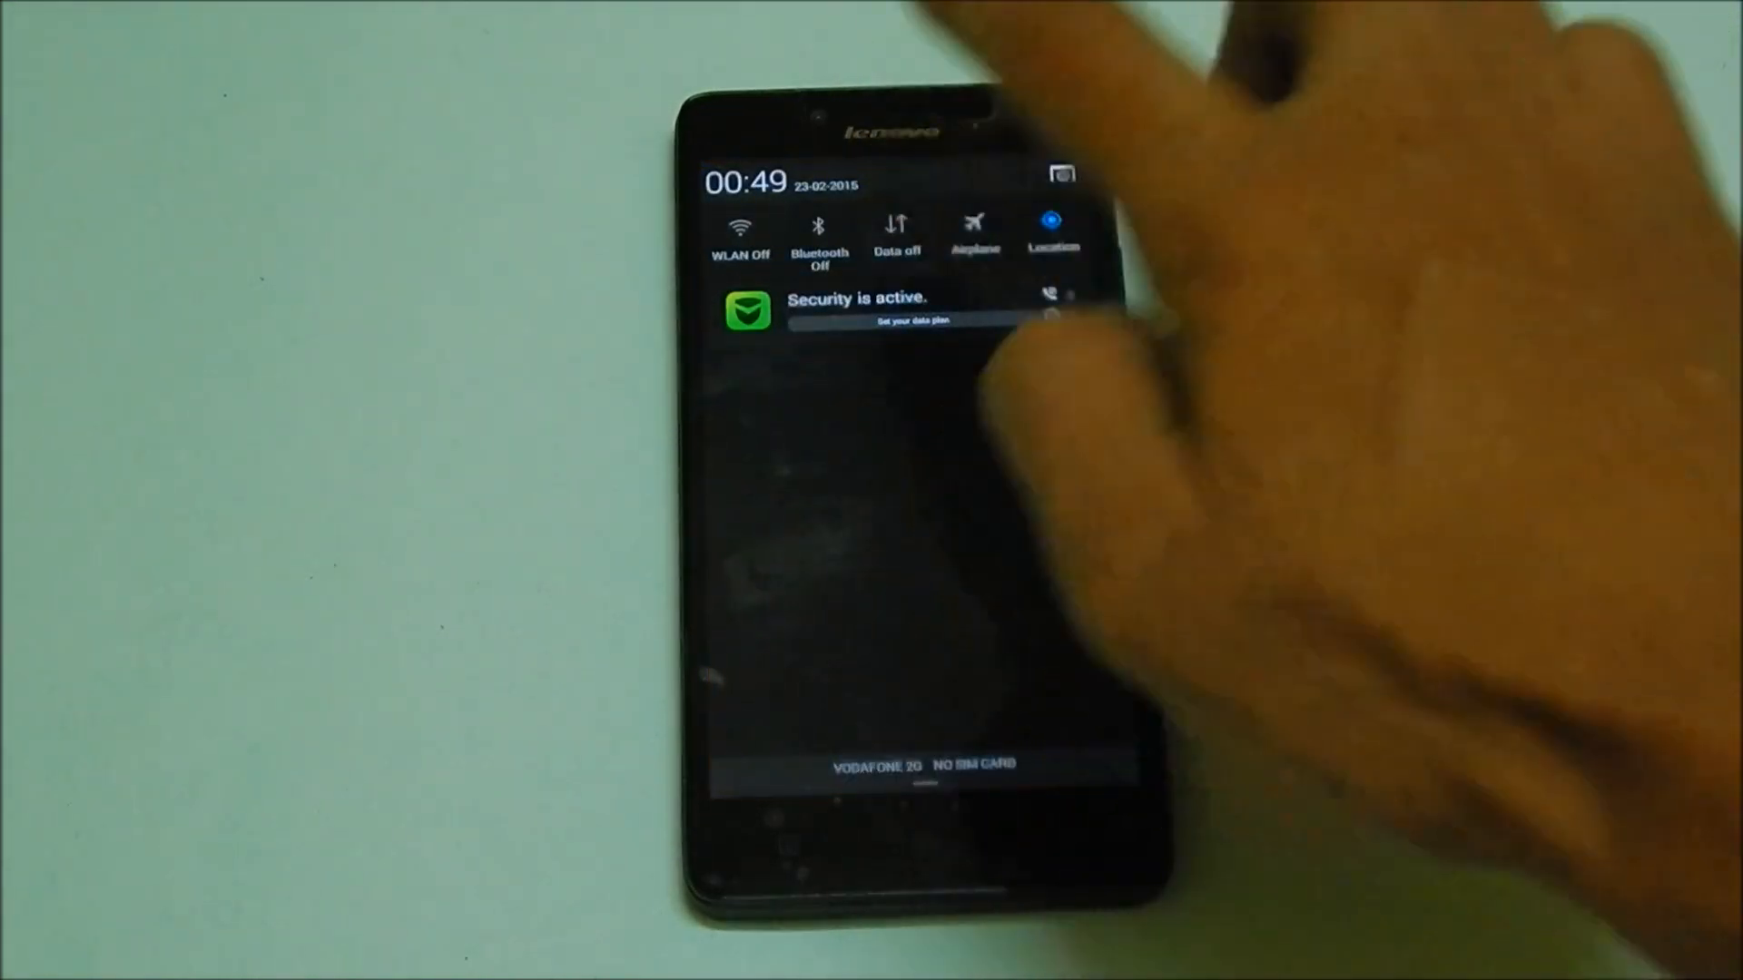
# Dismiss the notification shade with its security notice to reach the home screen.
pyautogui.click(897, 233)
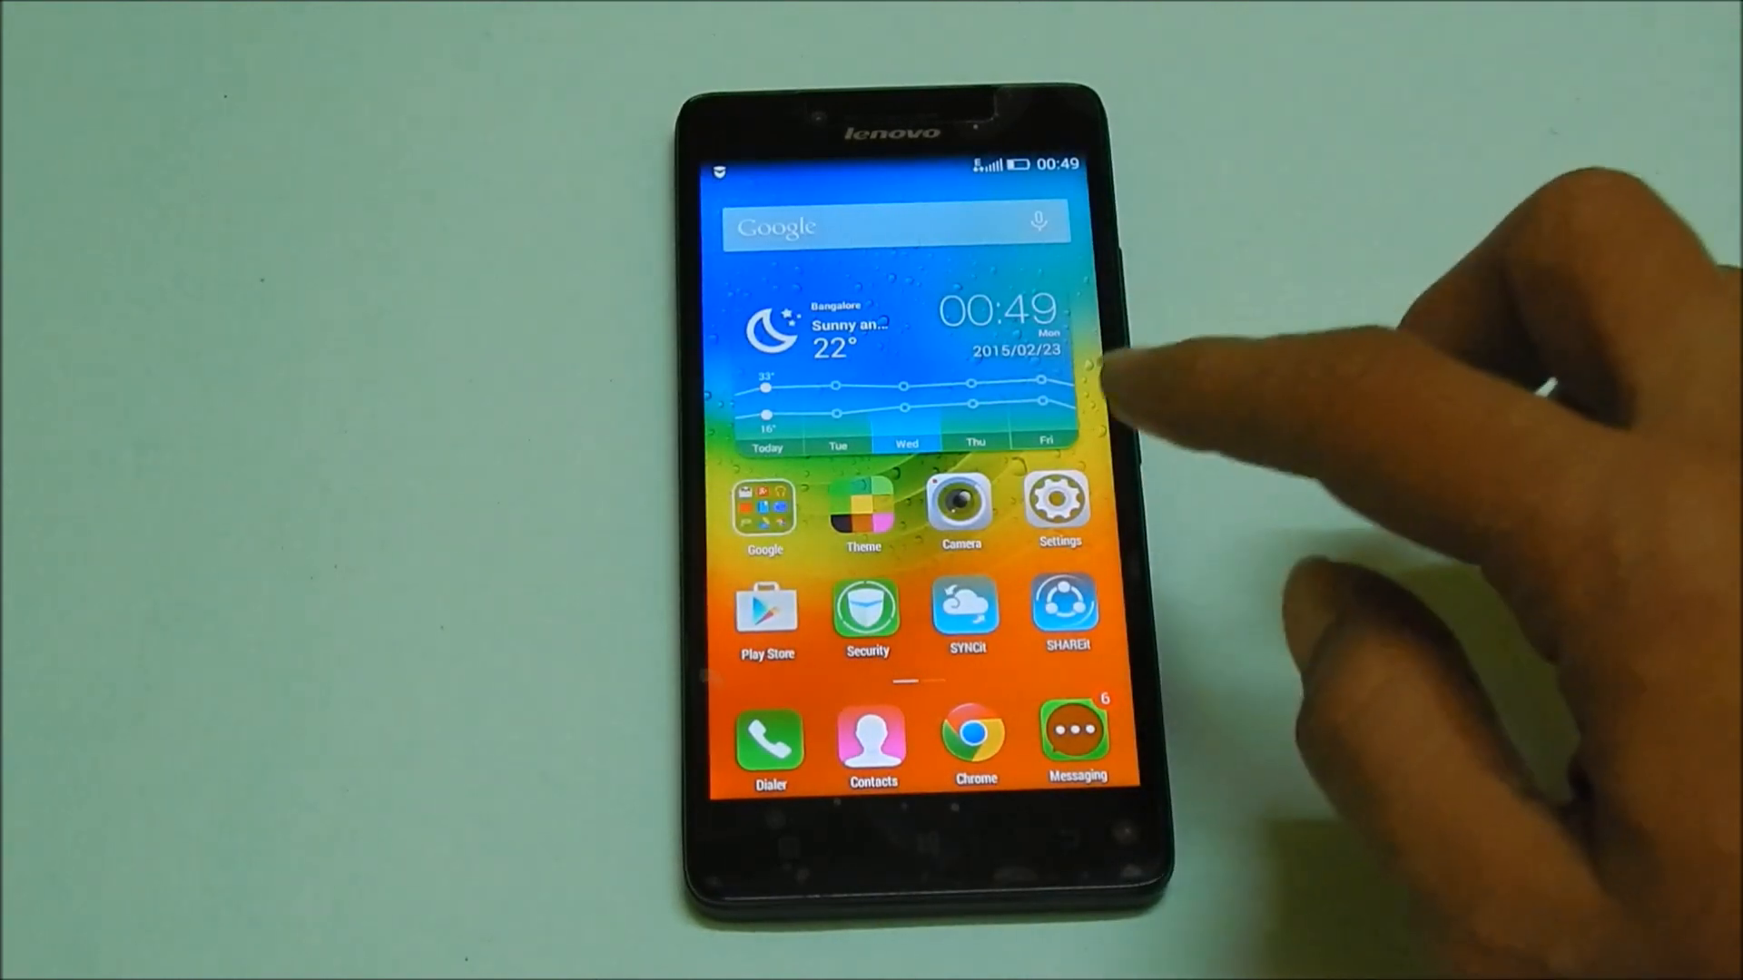
# Switch on the WLAN hotspot under Settings > More > Tethering & hotspot.
pyautogui.click(1056, 500)
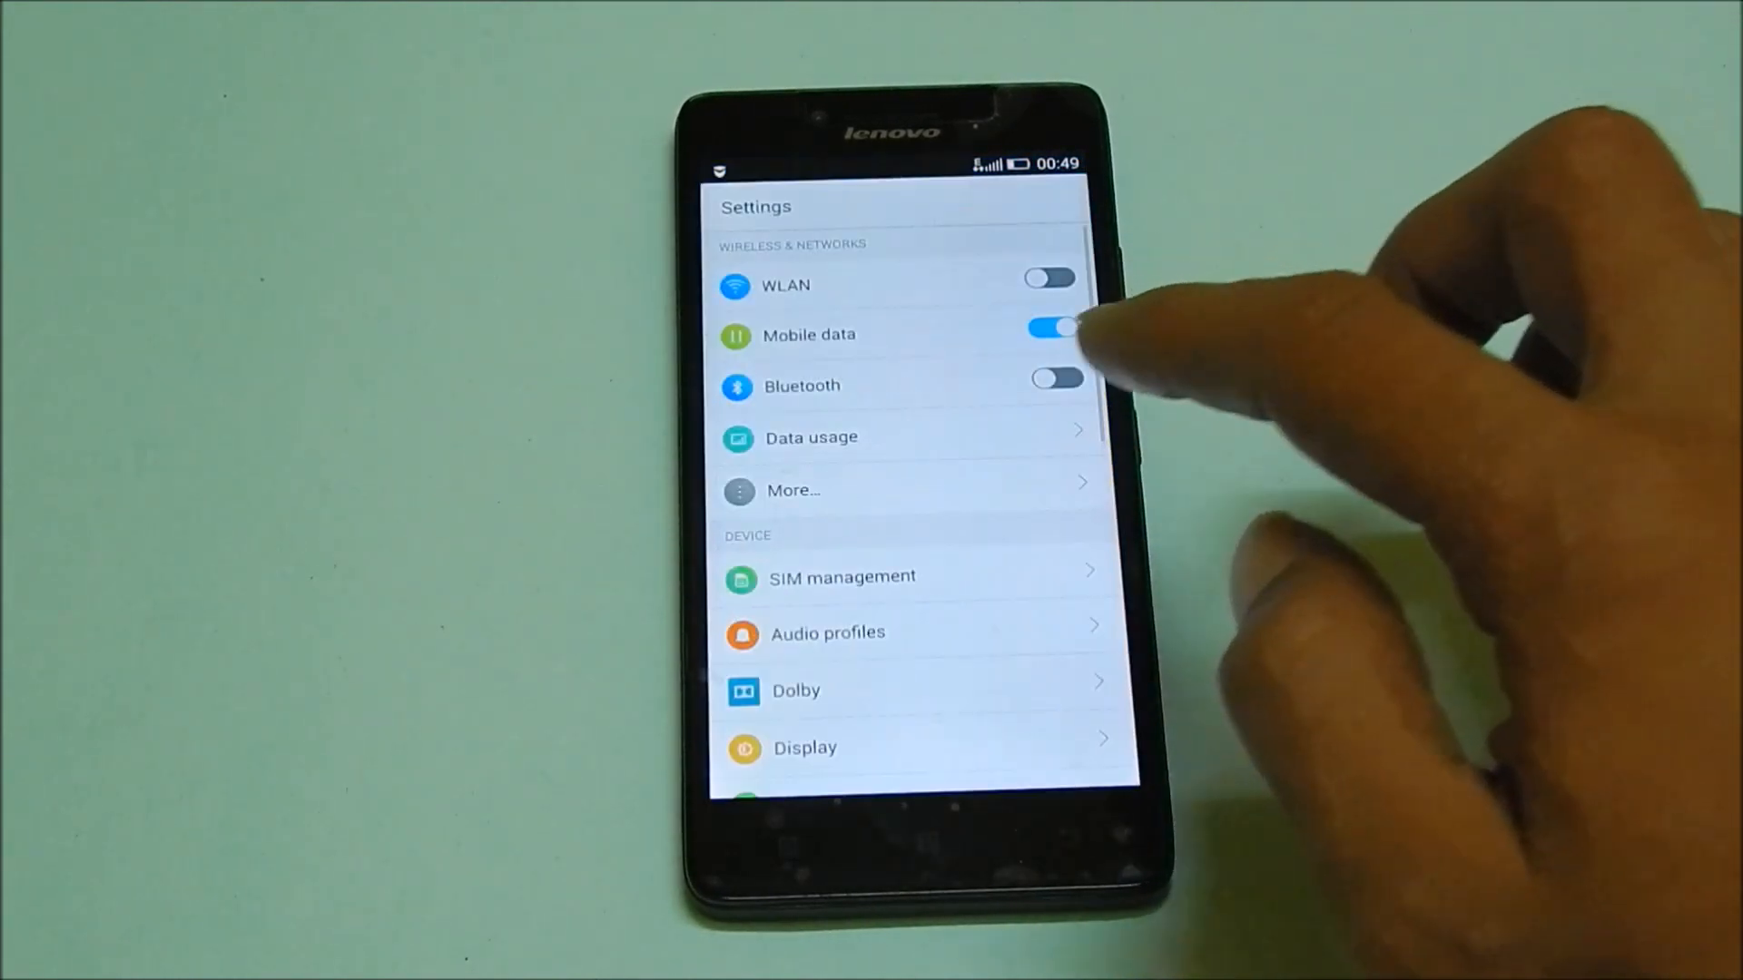
pyautogui.click(792, 491)
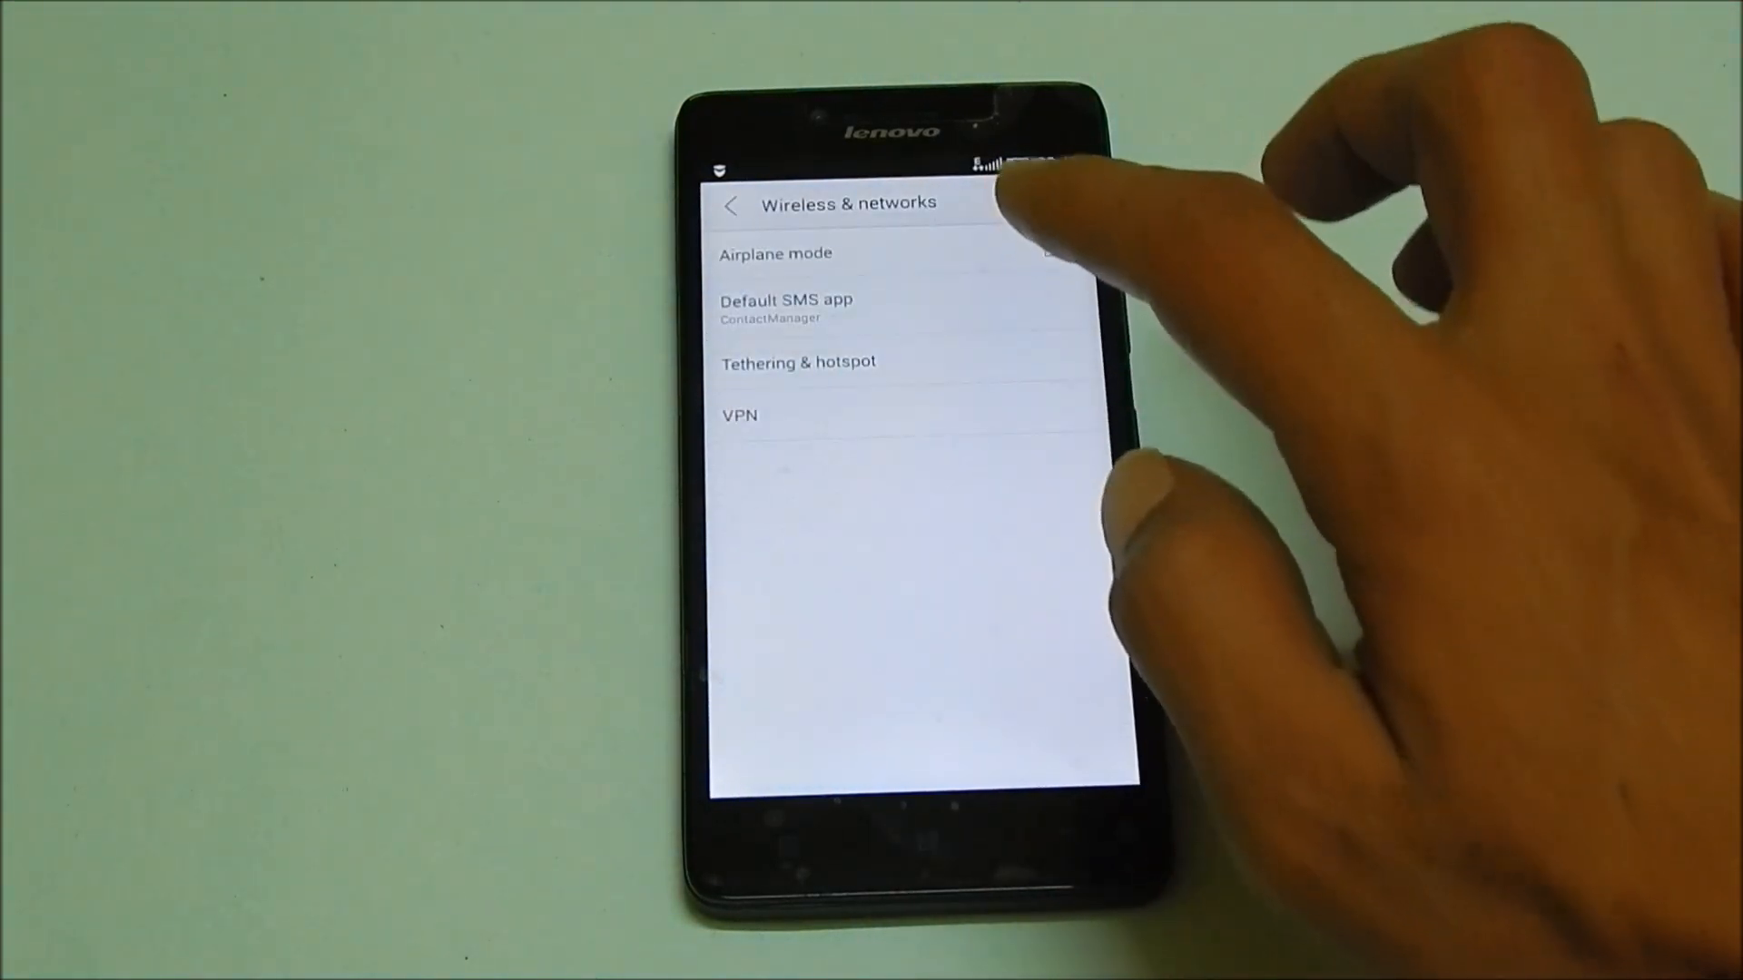
pyautogui.click(797, 362)
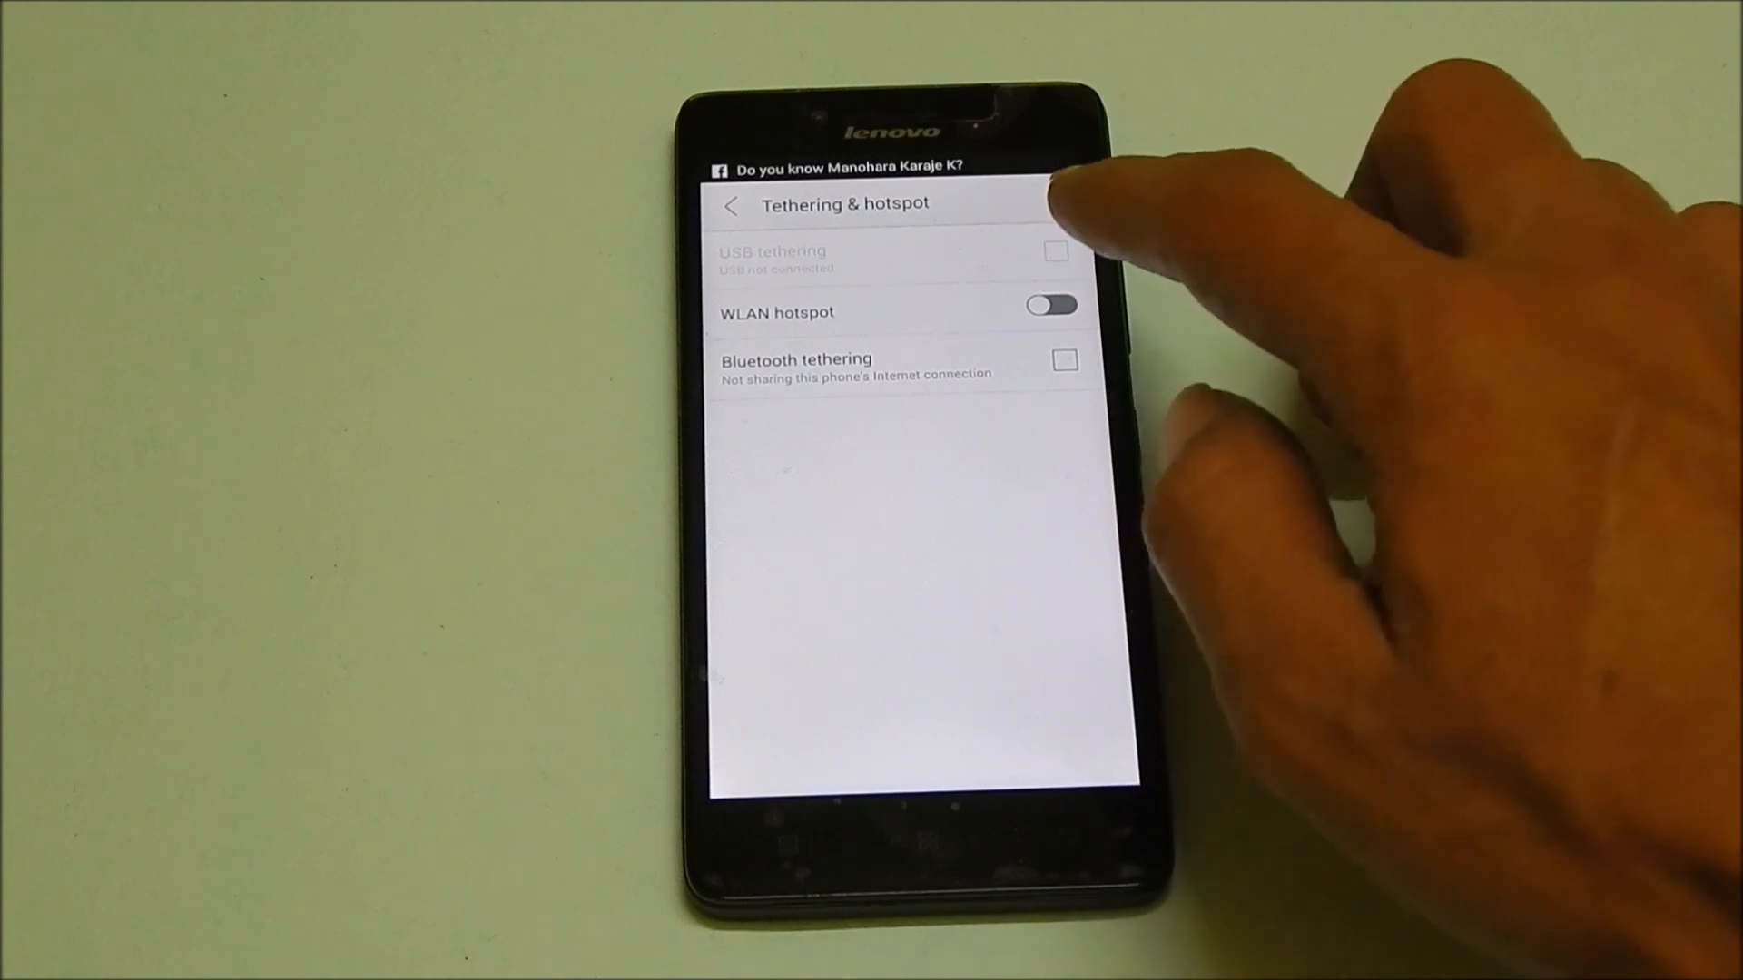
pyautogui.click(1050, 305)
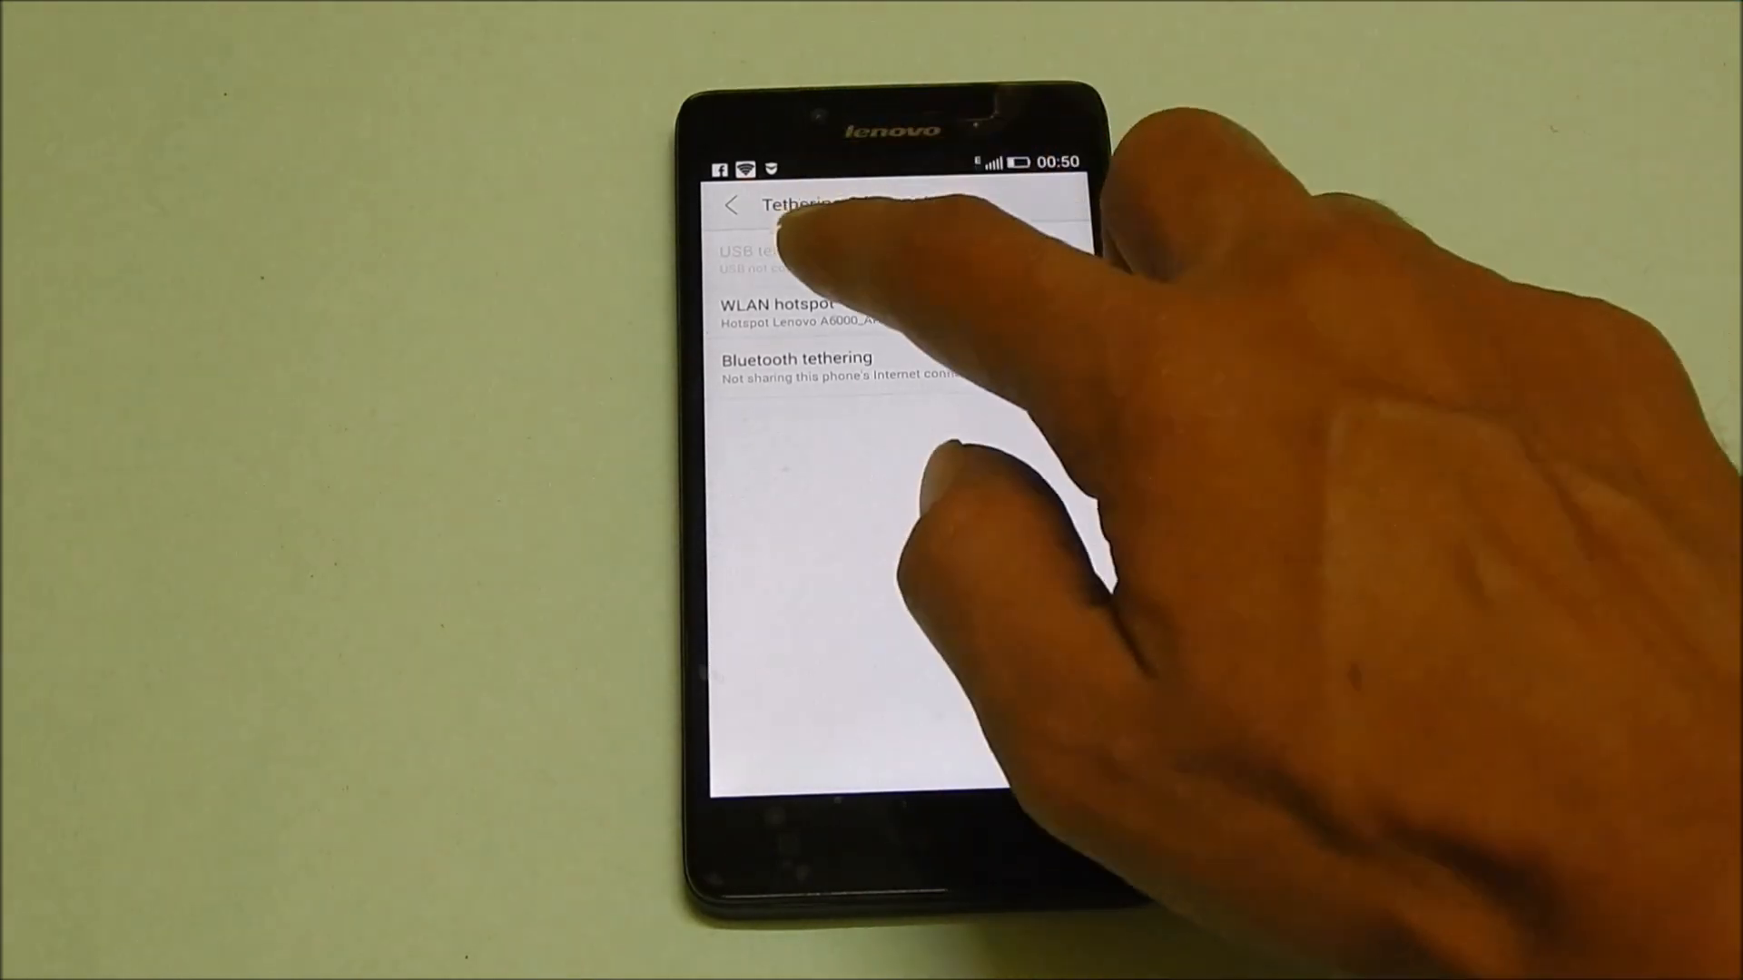
# Set up the hotspot as 'Lenovo A6000_AP' with WPA2 PSK security and save.
pyautogui.click(797, 315)
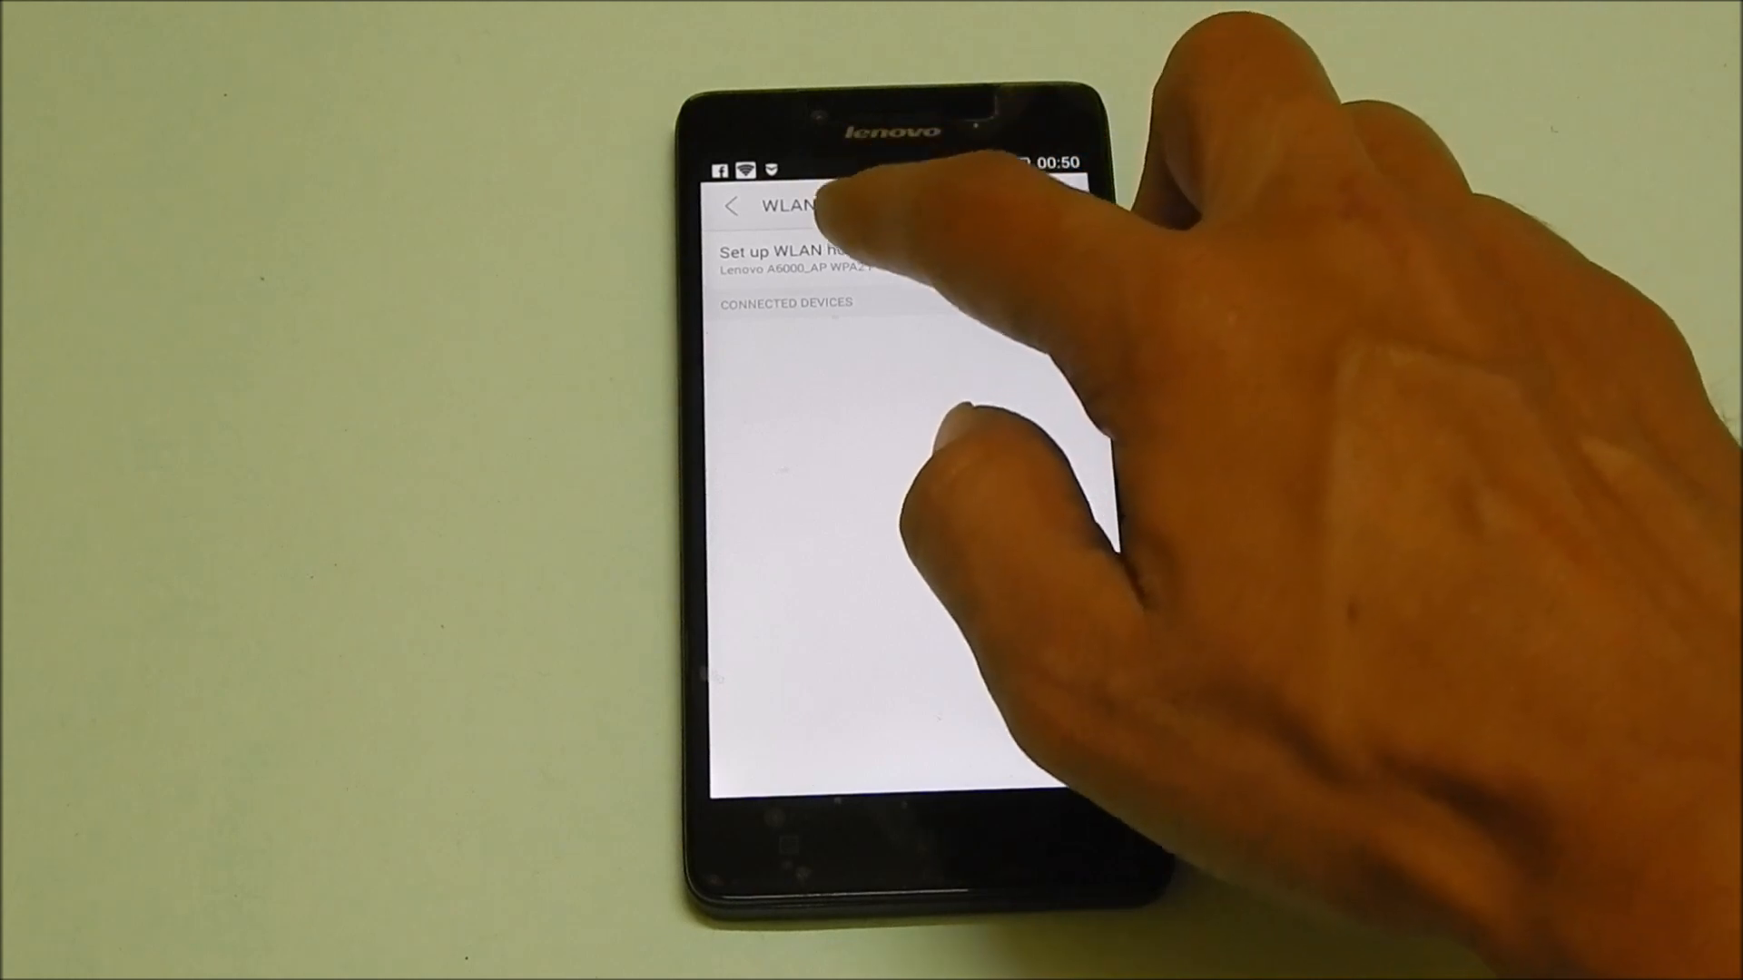
pyautogui.click(789, 247)
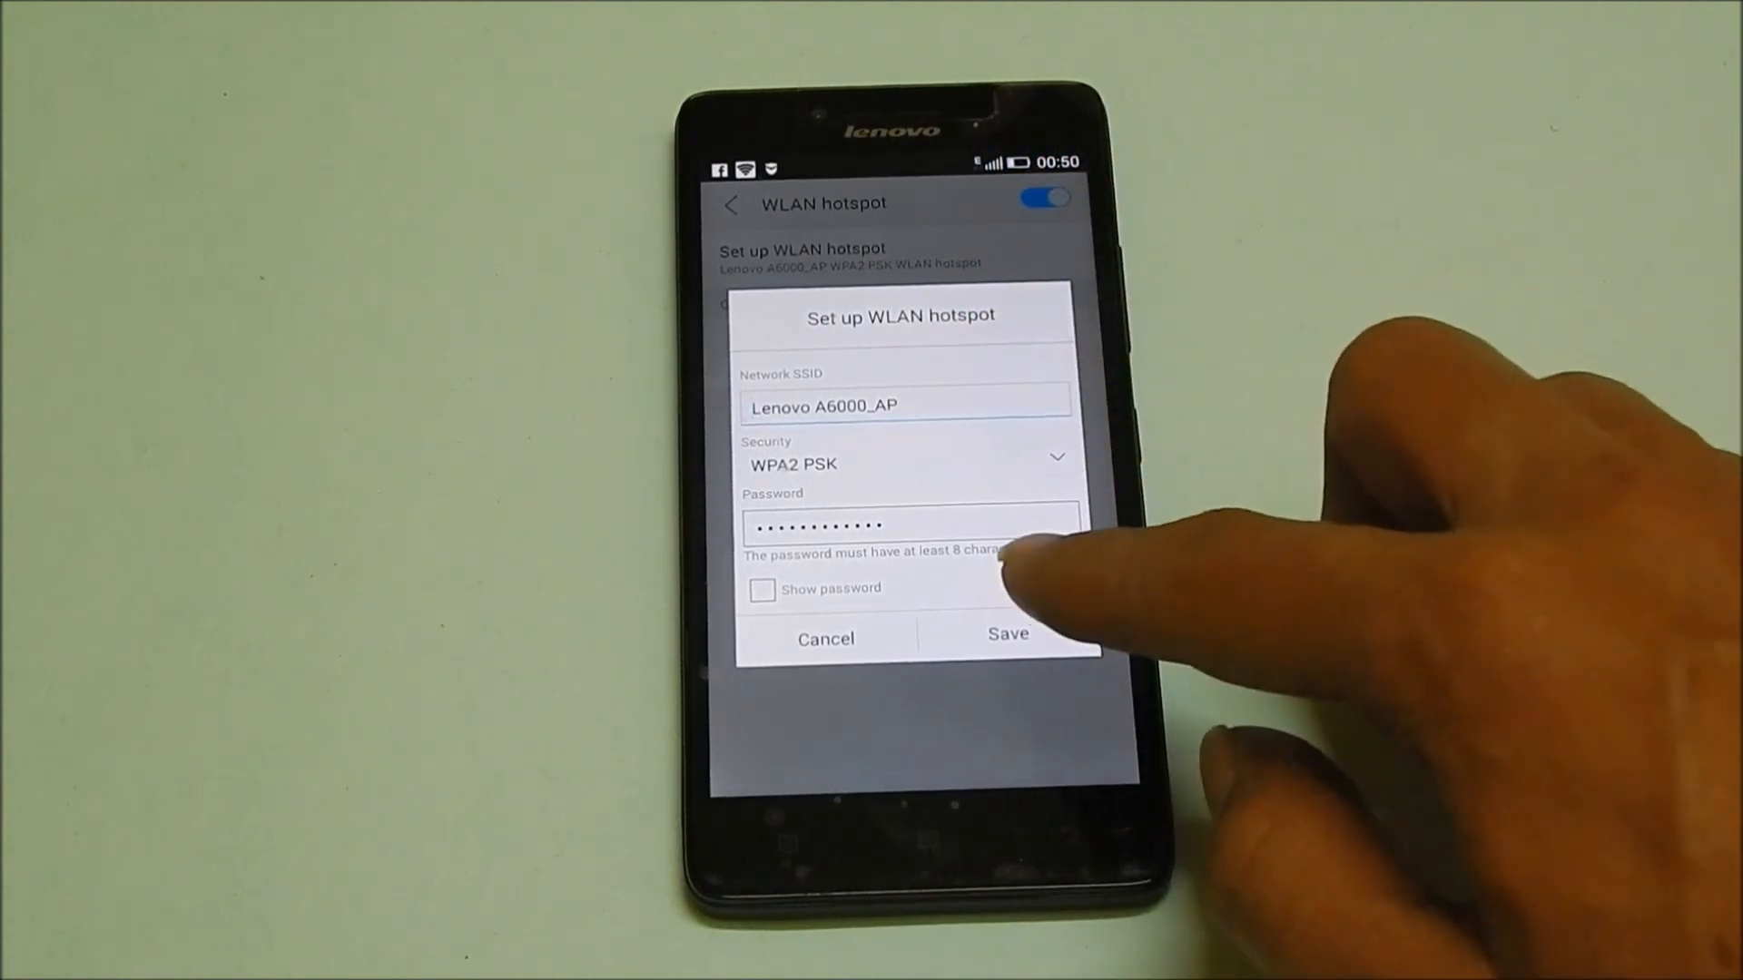
pyautogui.click(1006, 635)
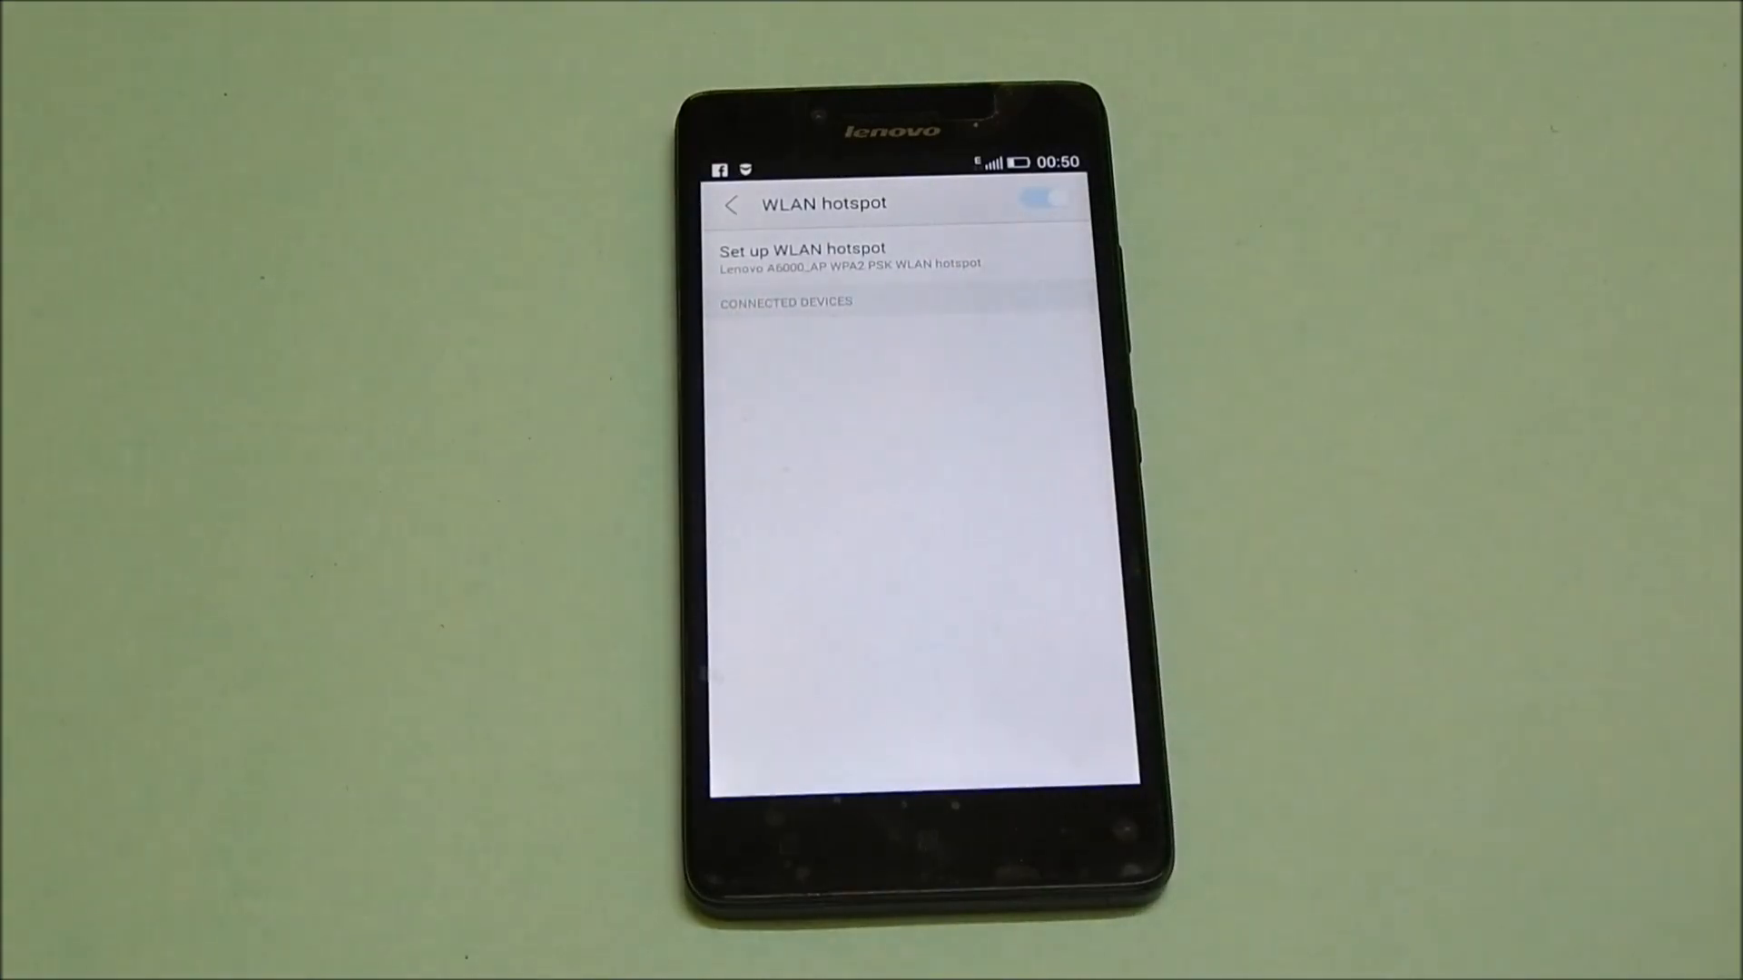
# Return to Tethering & hotspot and check the hotspot-active notification.
pyautogui.click(1048, 197)
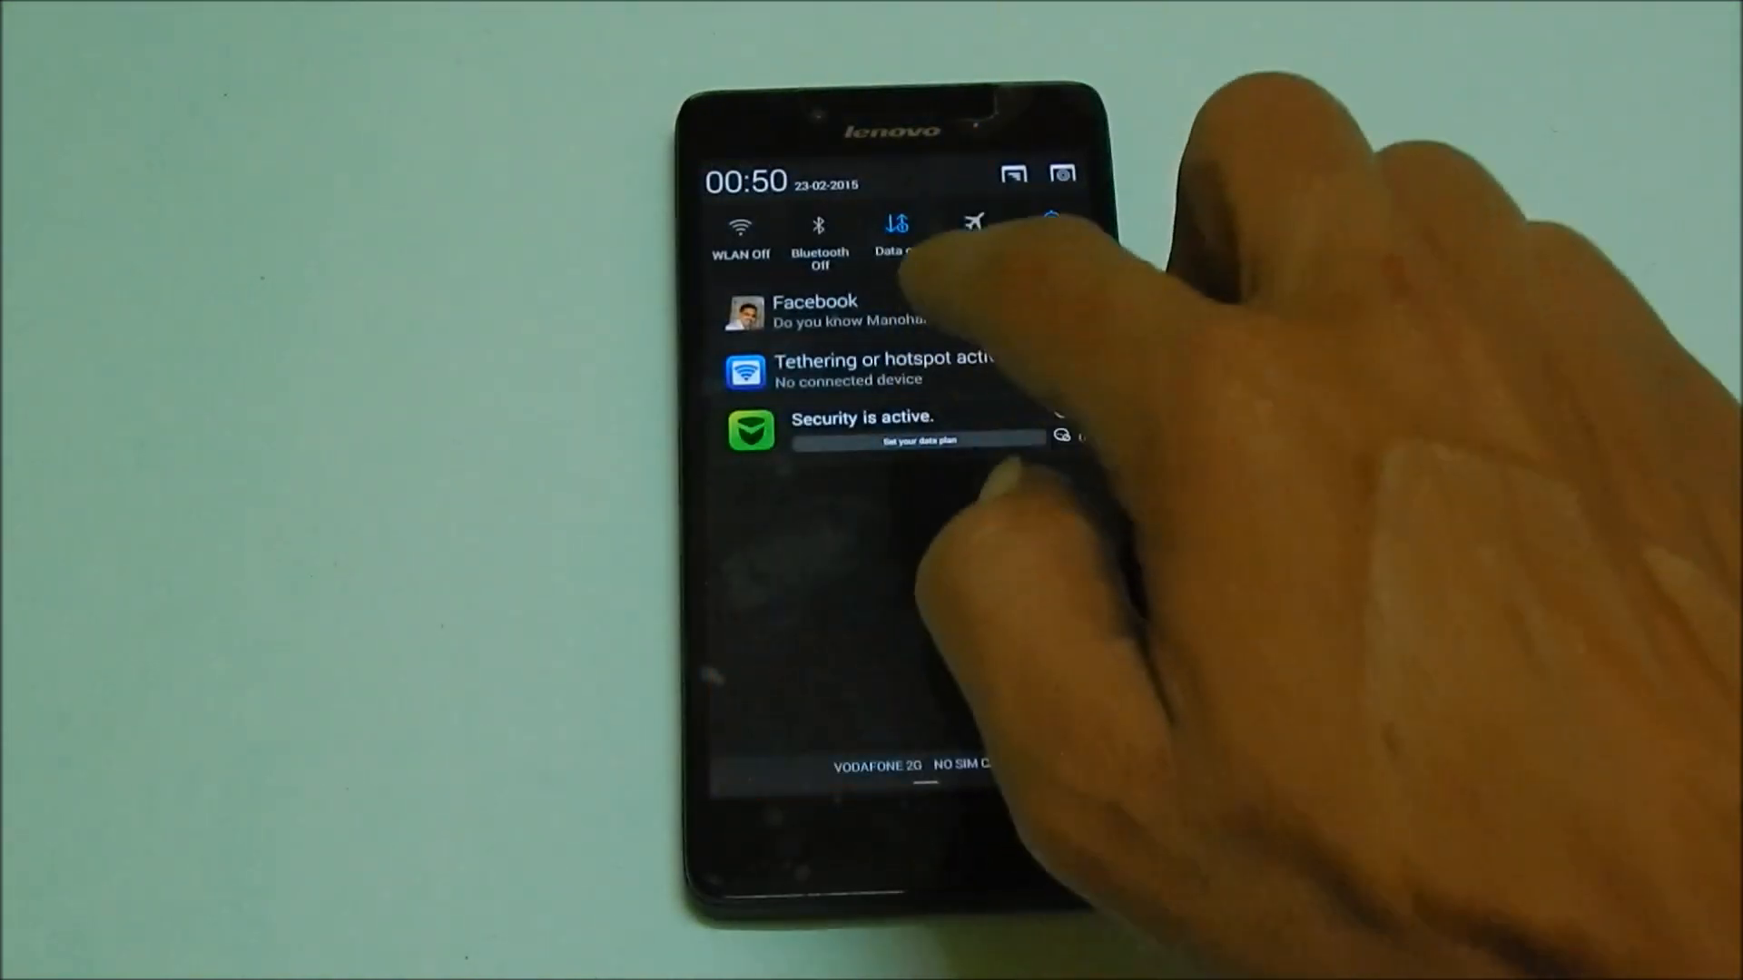
# Close the notifications and toggle the WLAN hotspot off.
pyautogui.click(878, 372)
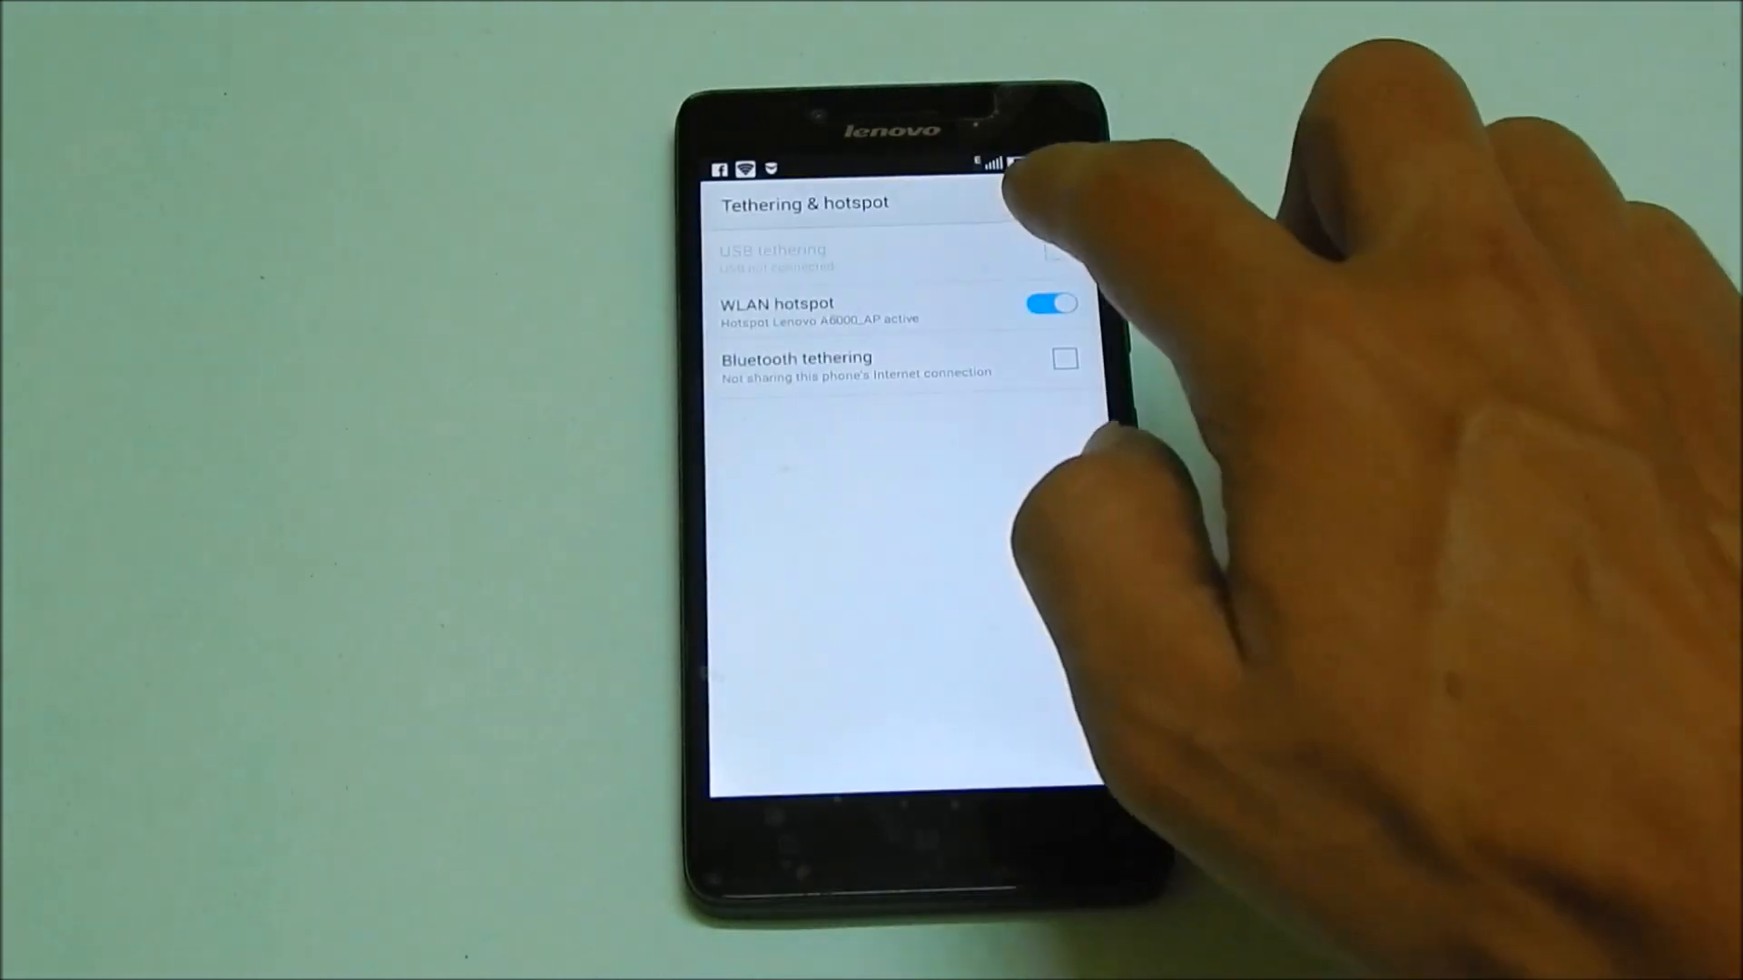
pyautogui.click(1050, 303)
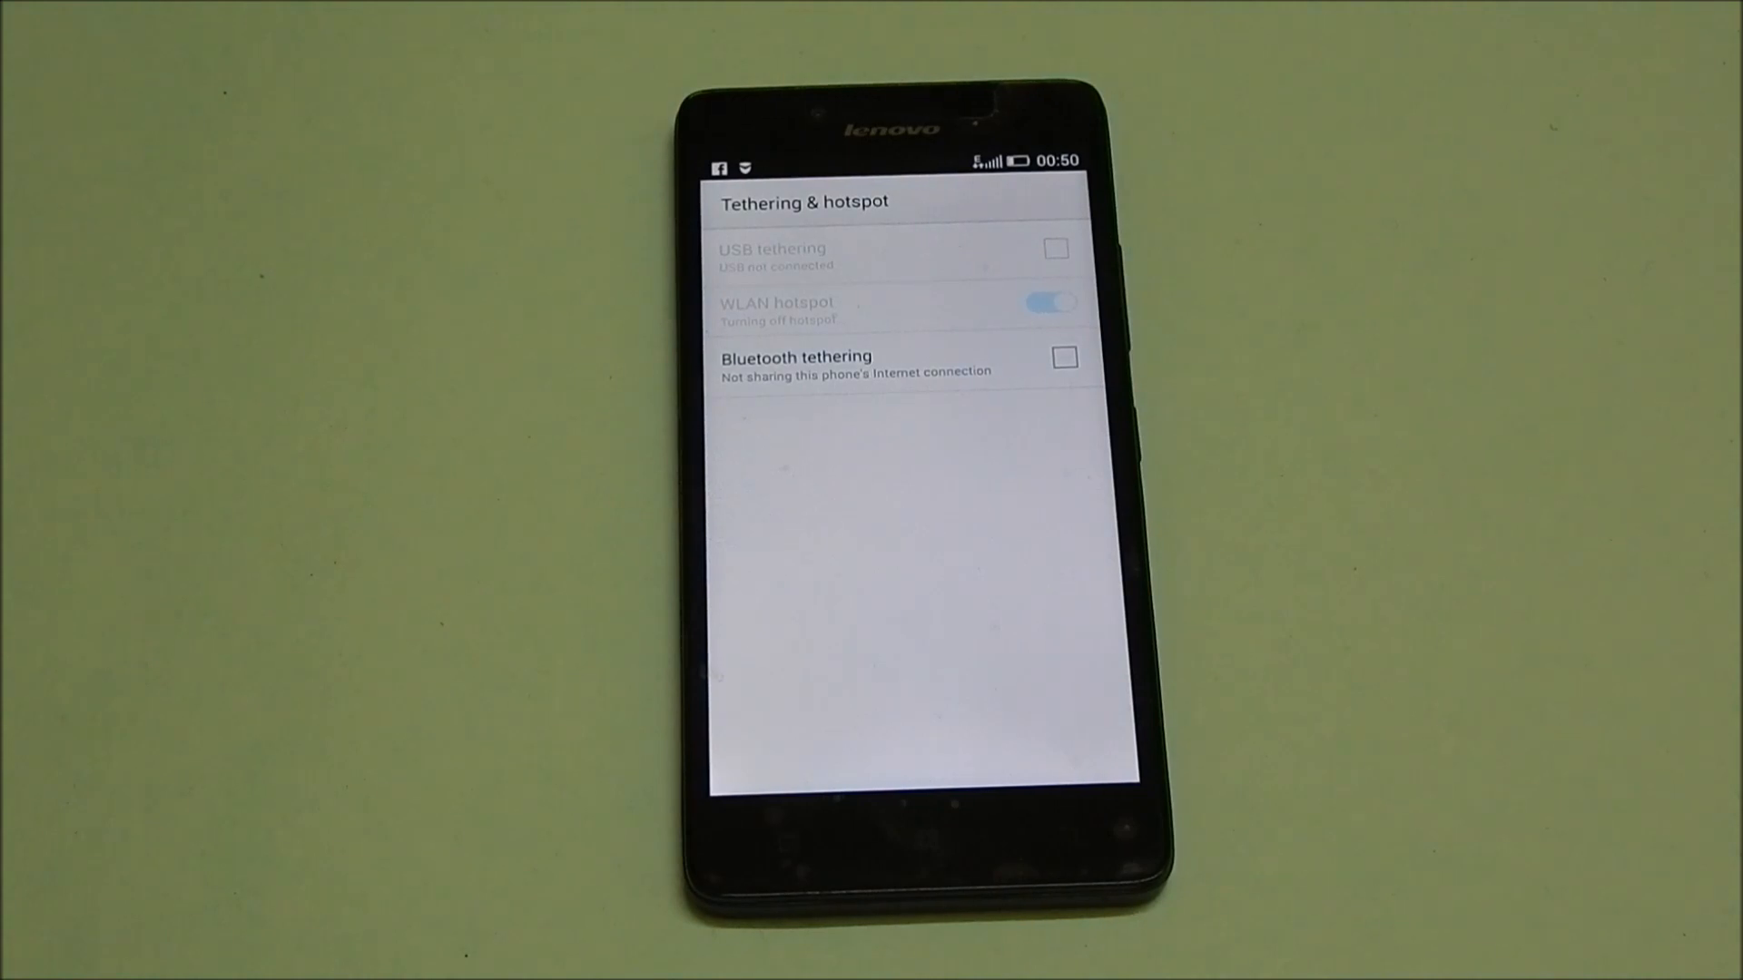
pyautogui.click(1050, 302)
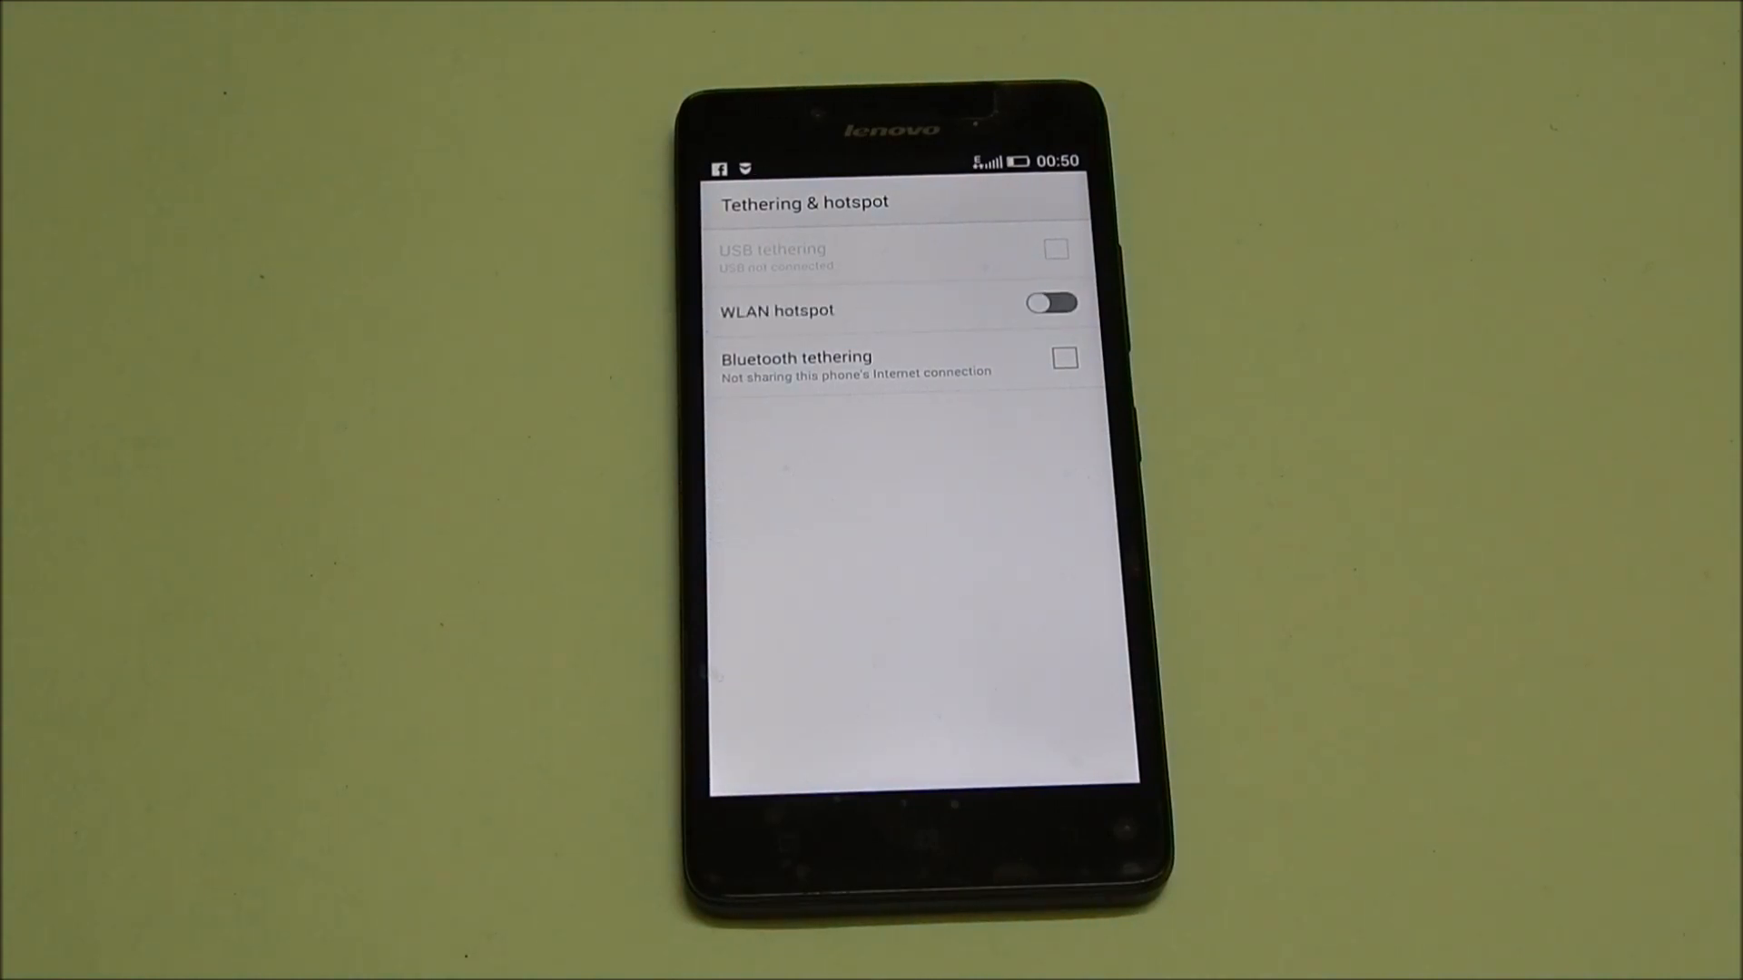